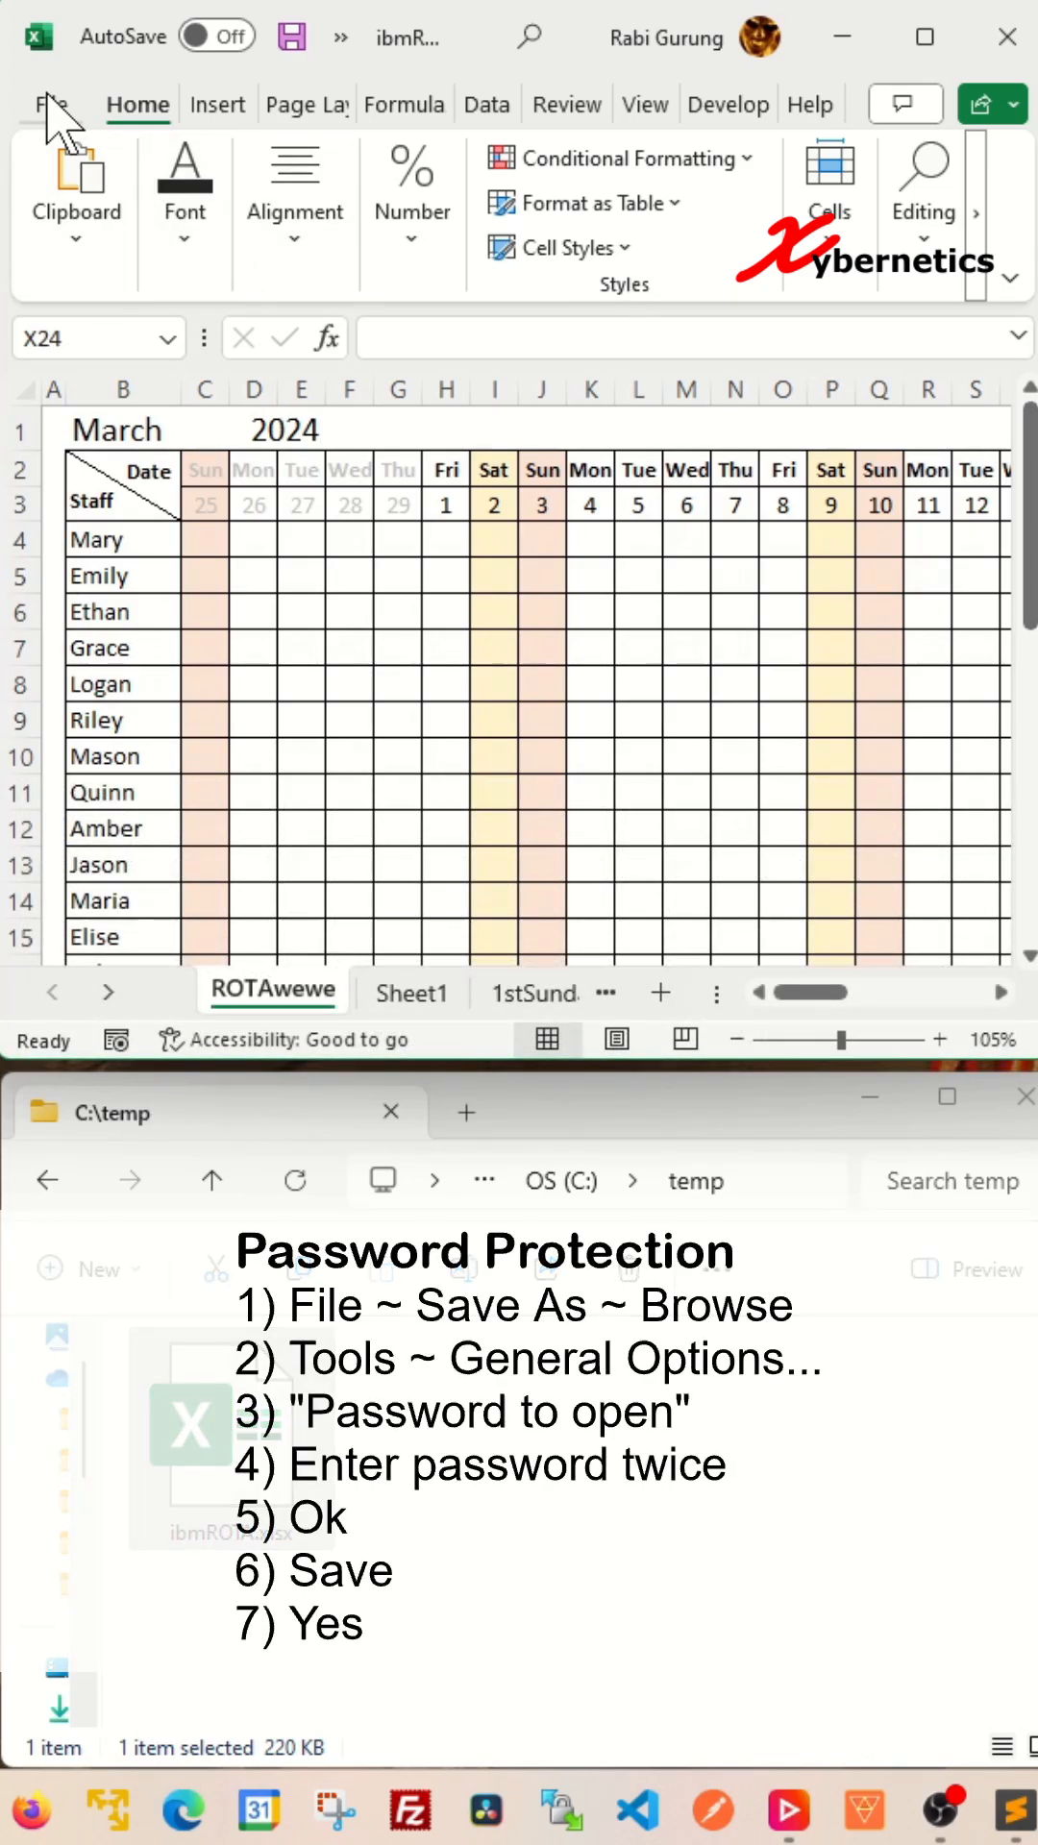
# Bring up the Save As dialog for ibmROTA.xlsx via File > Save As > Browse
pyautogui.click(49, 103)
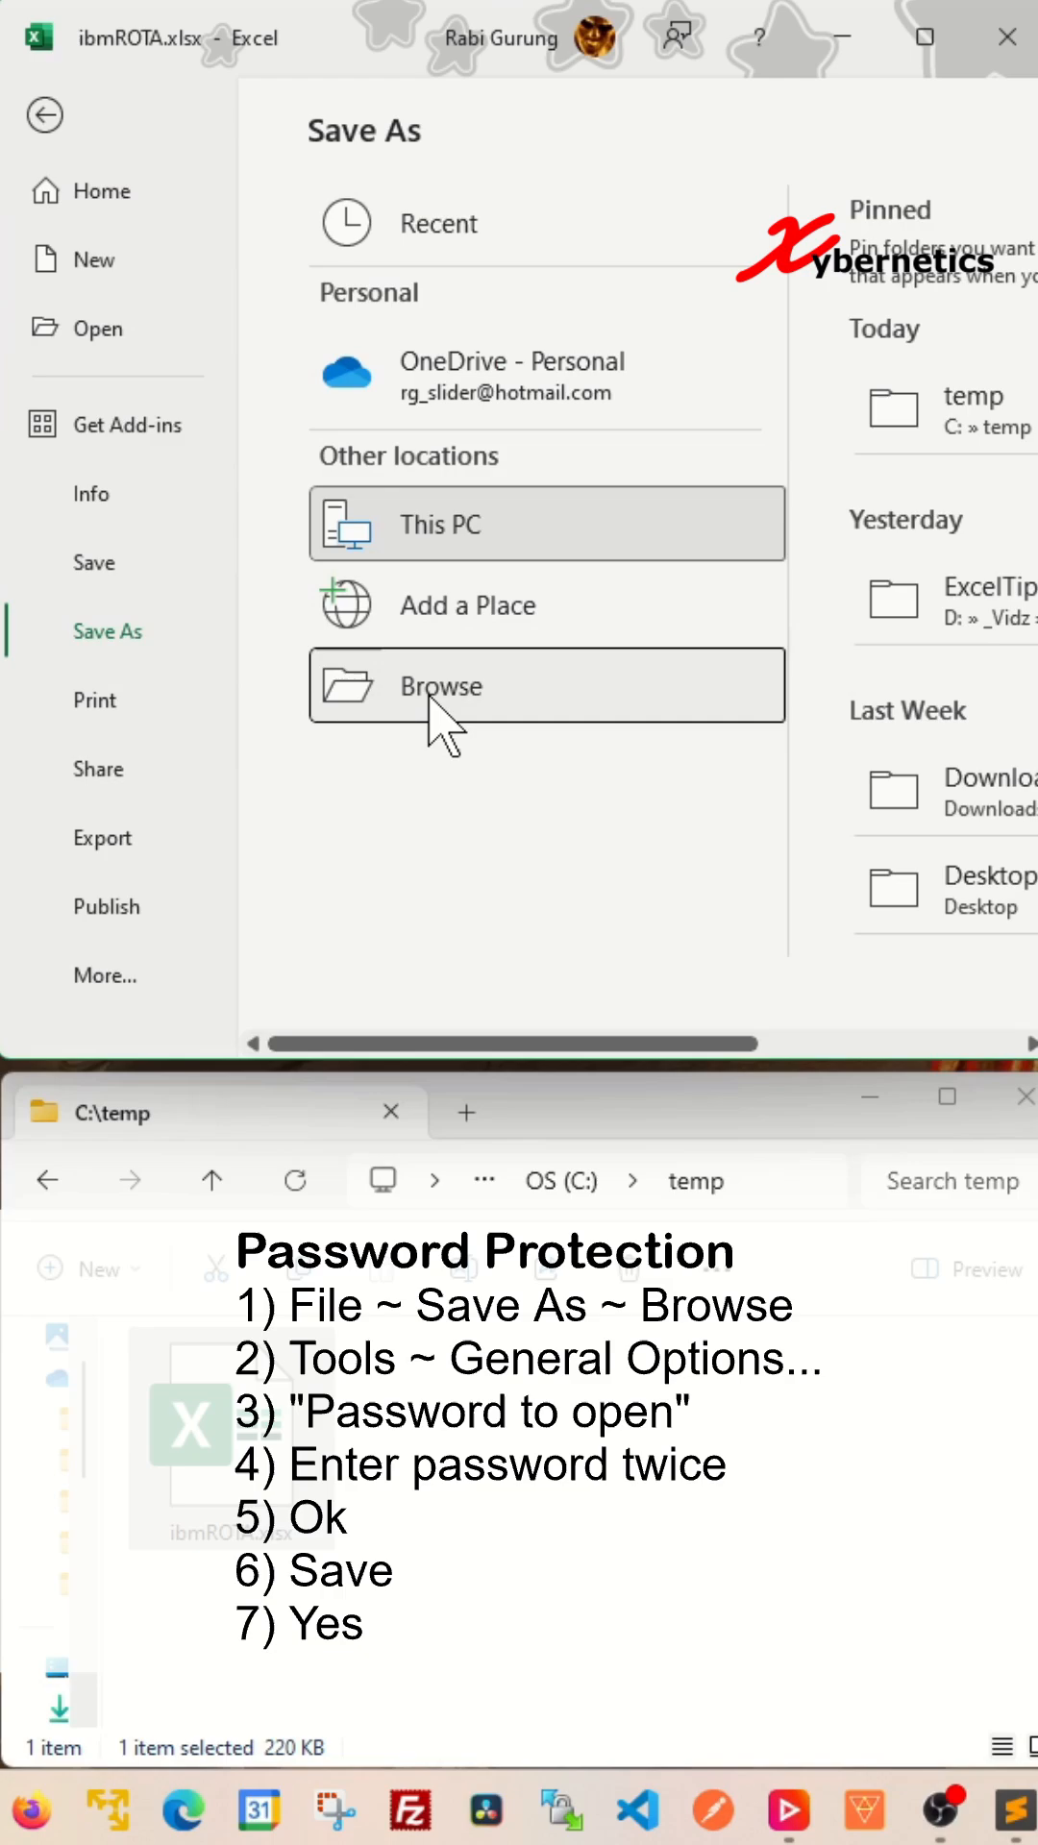
pyautogui.click(623, 1061)
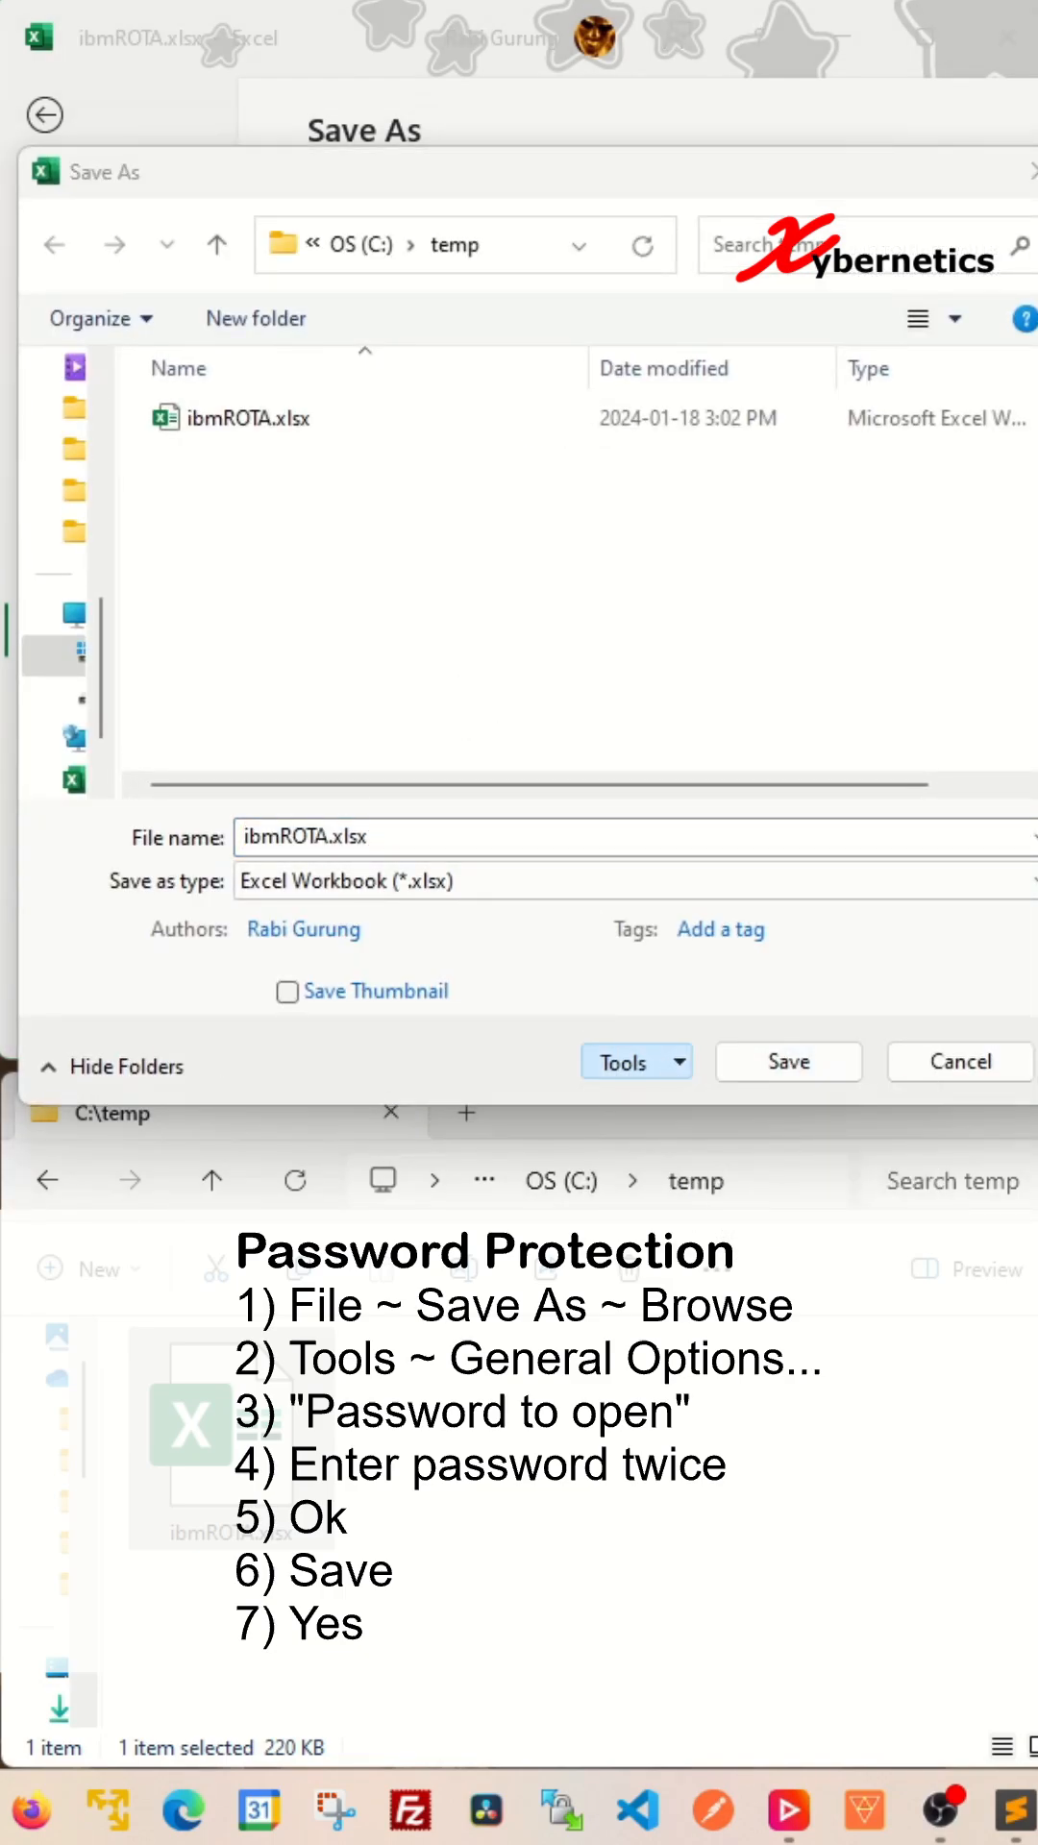
# Enter a Password to open in General Options and re-enter it to confirm
pyautogui.click(624, 1060)
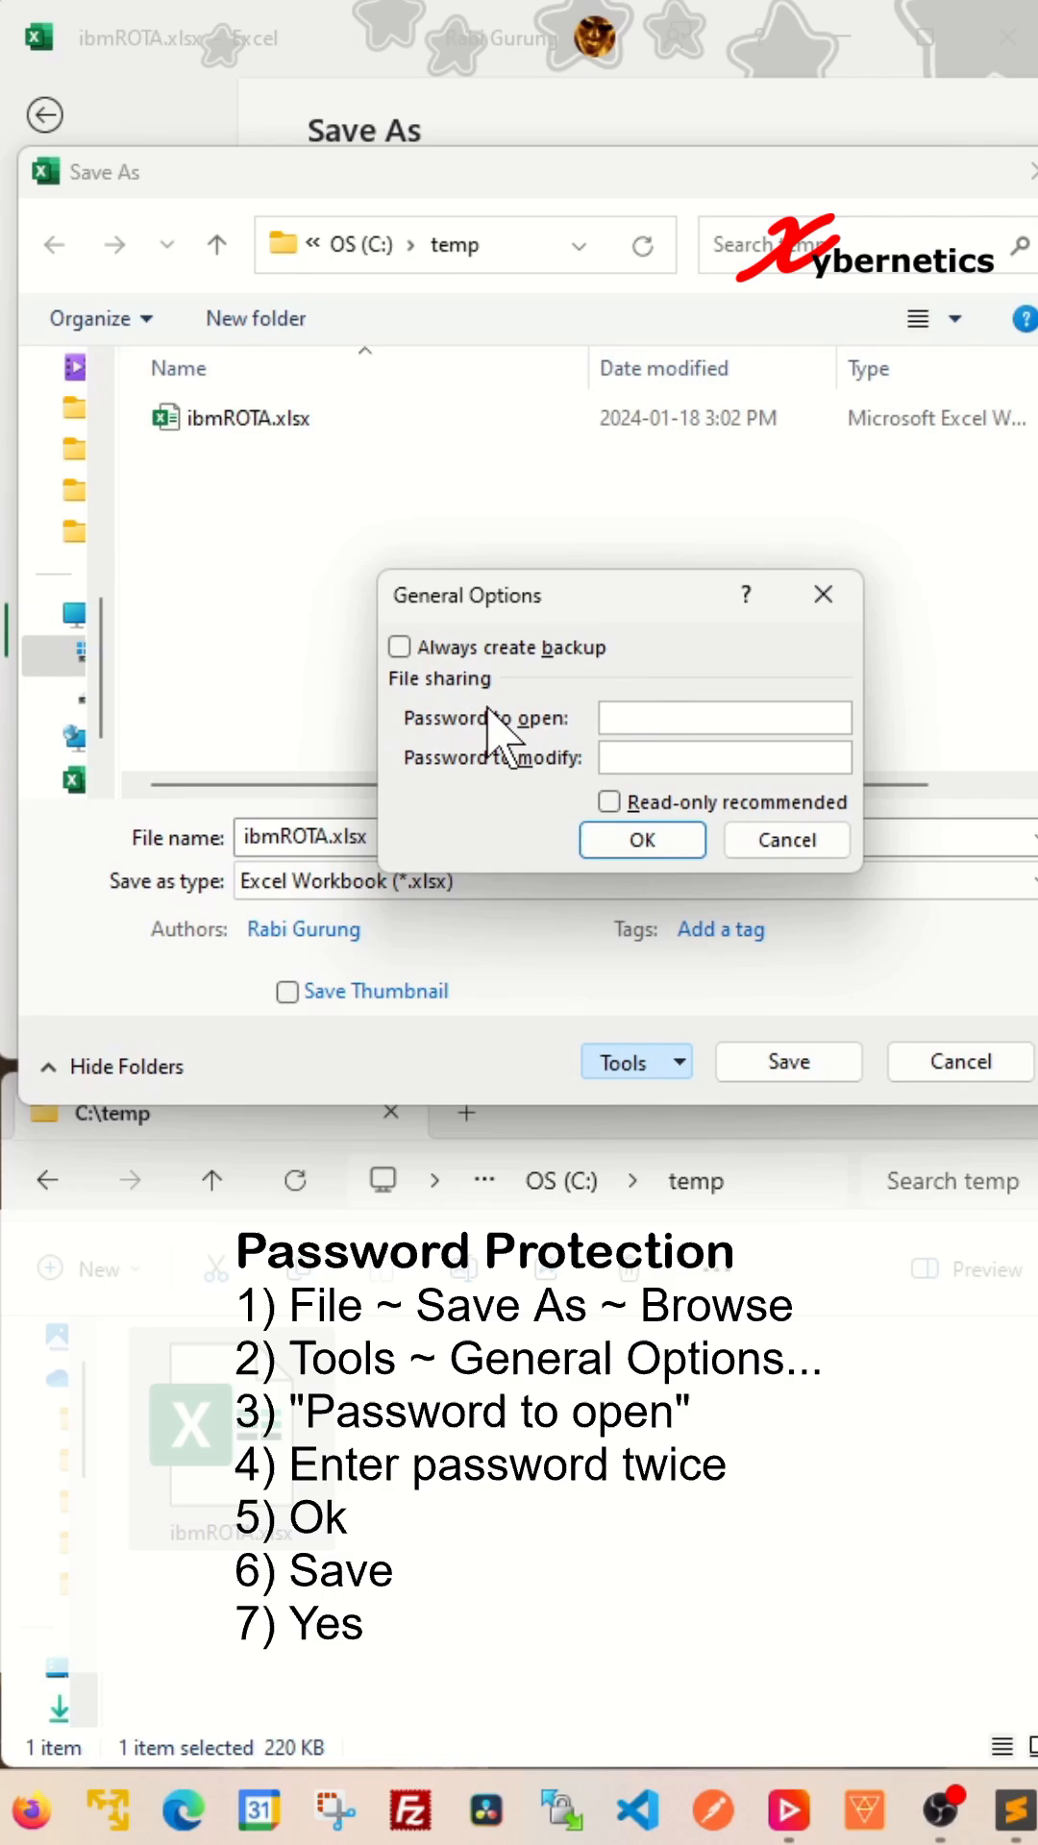
pyautogui.moveTo(553, 811)
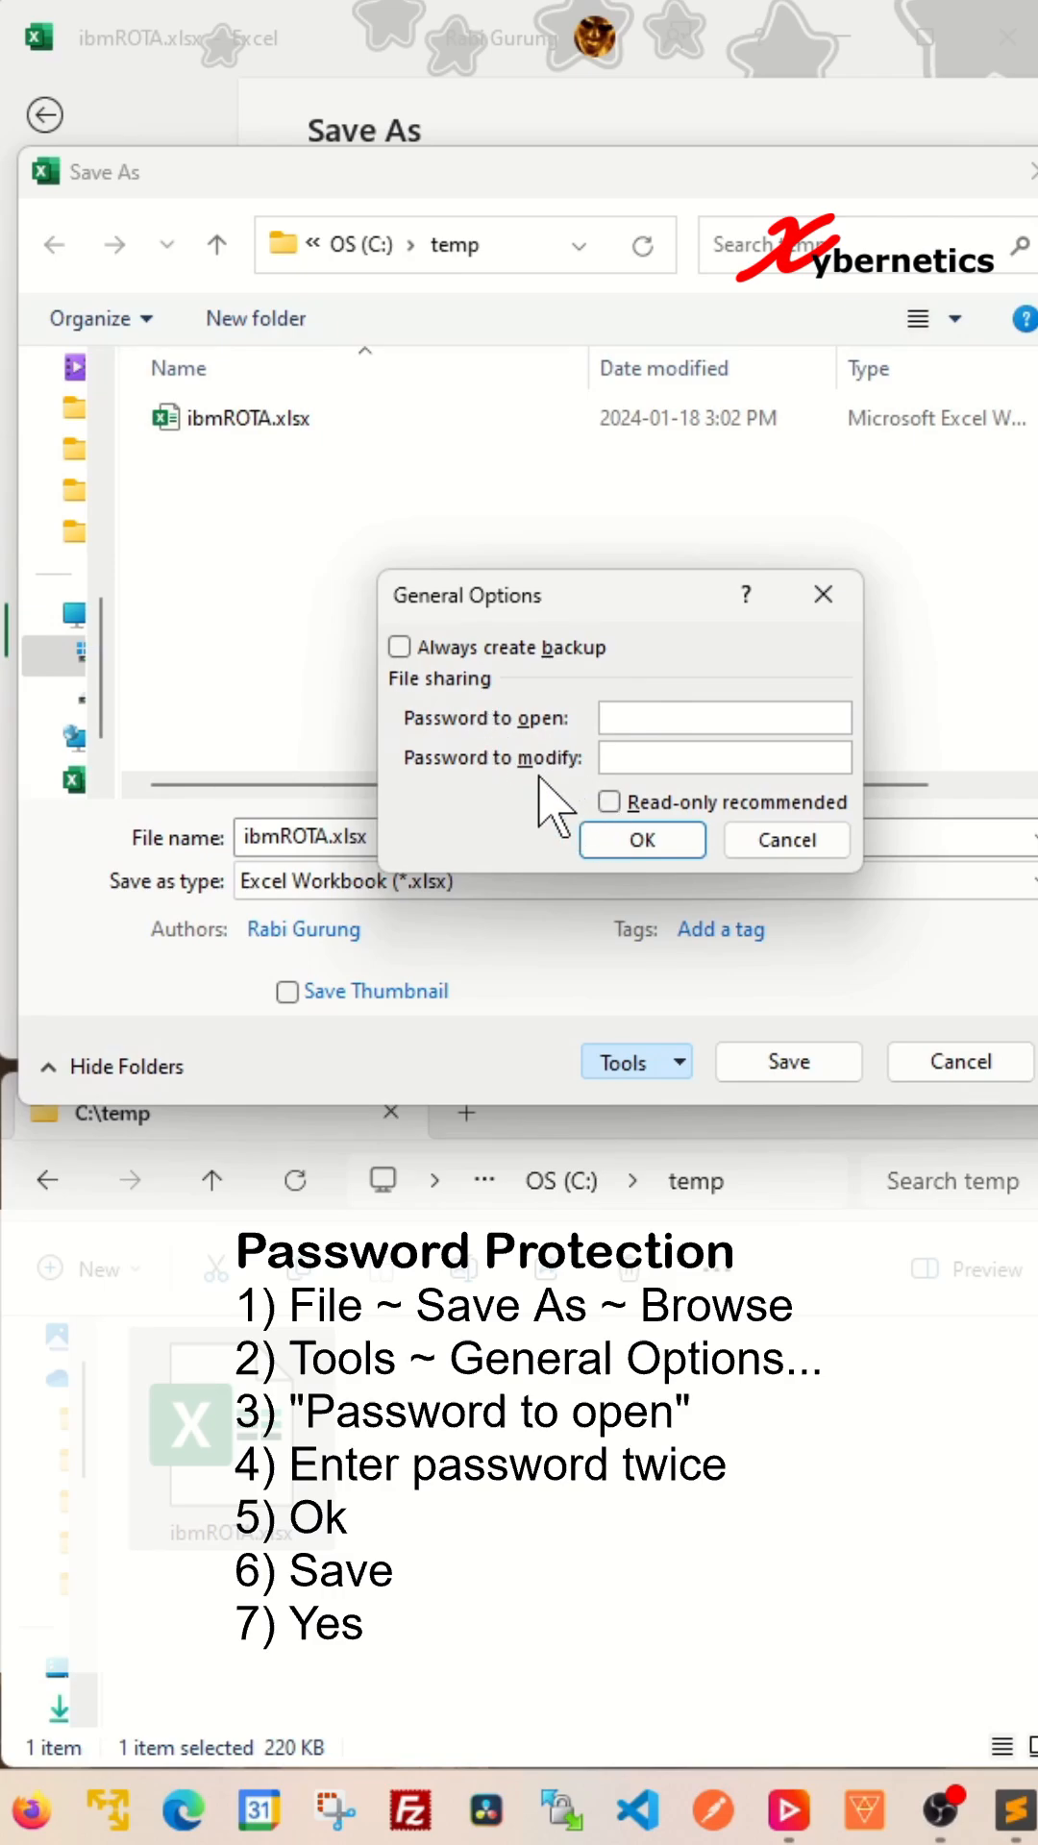
pyautogui.write('•')
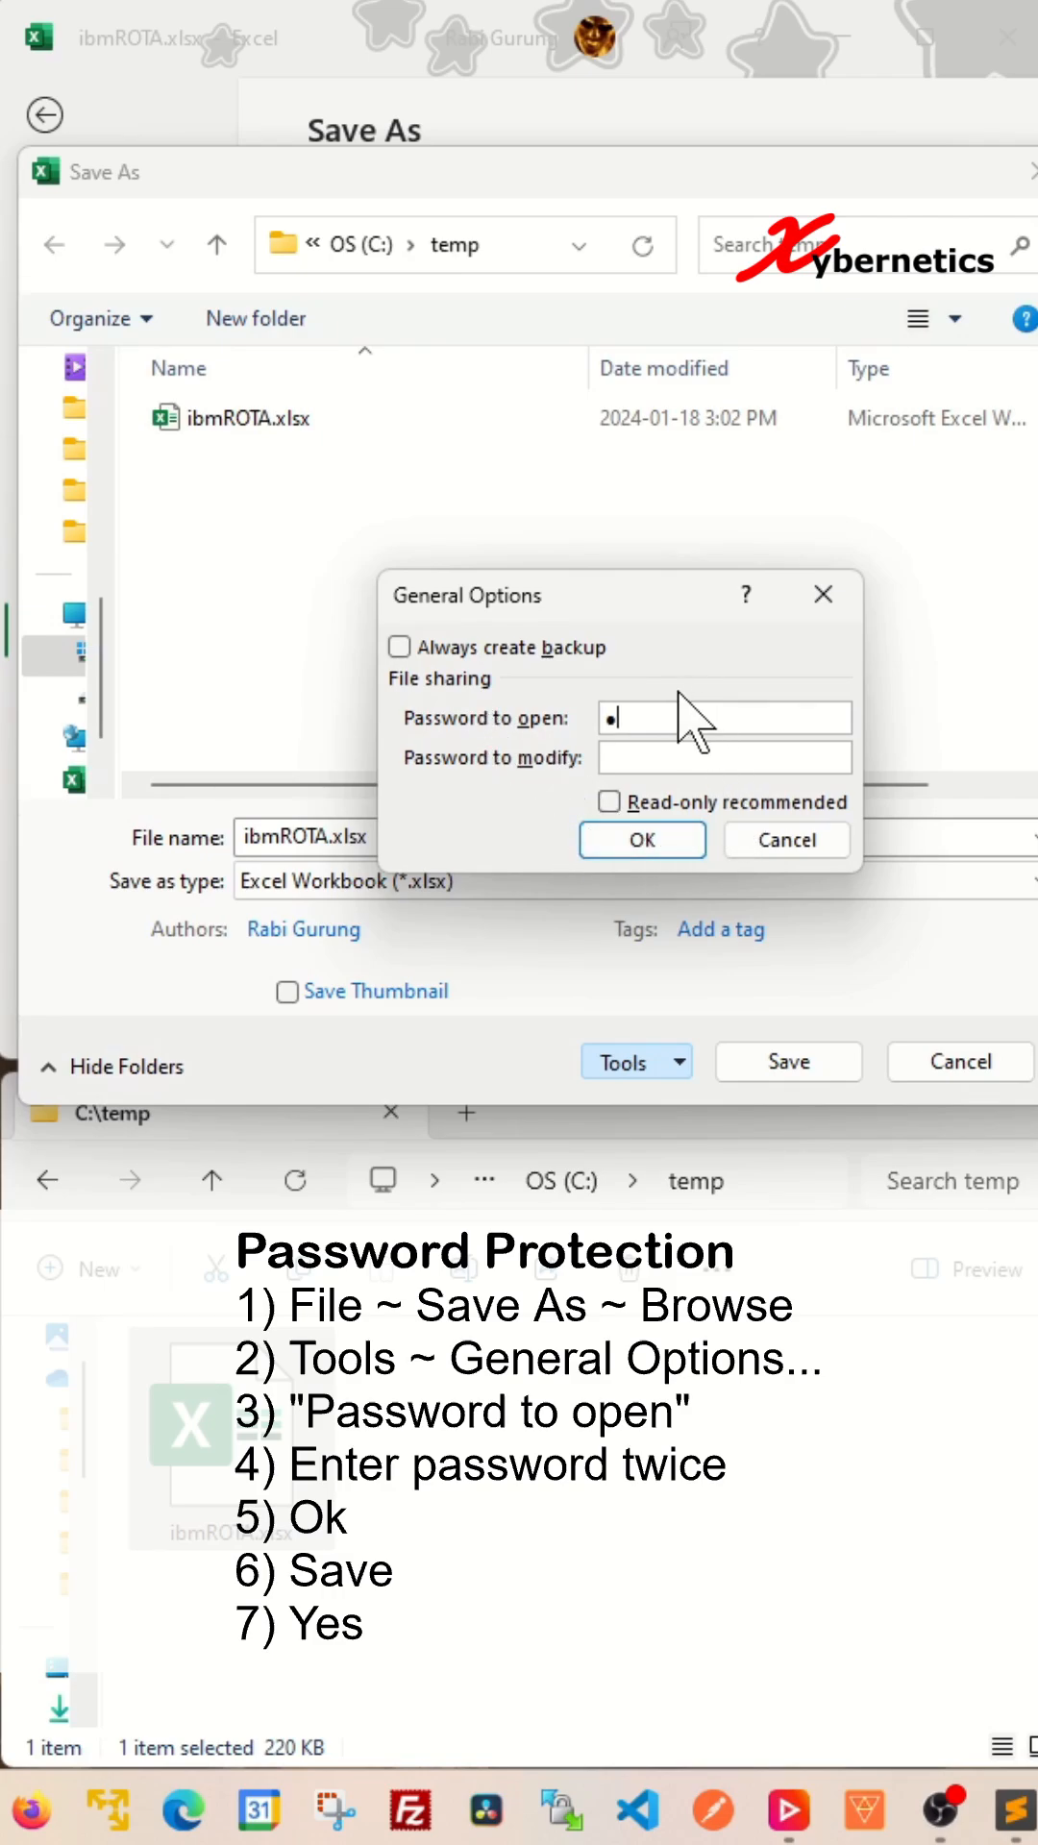
pyautogui.click(642, 840)
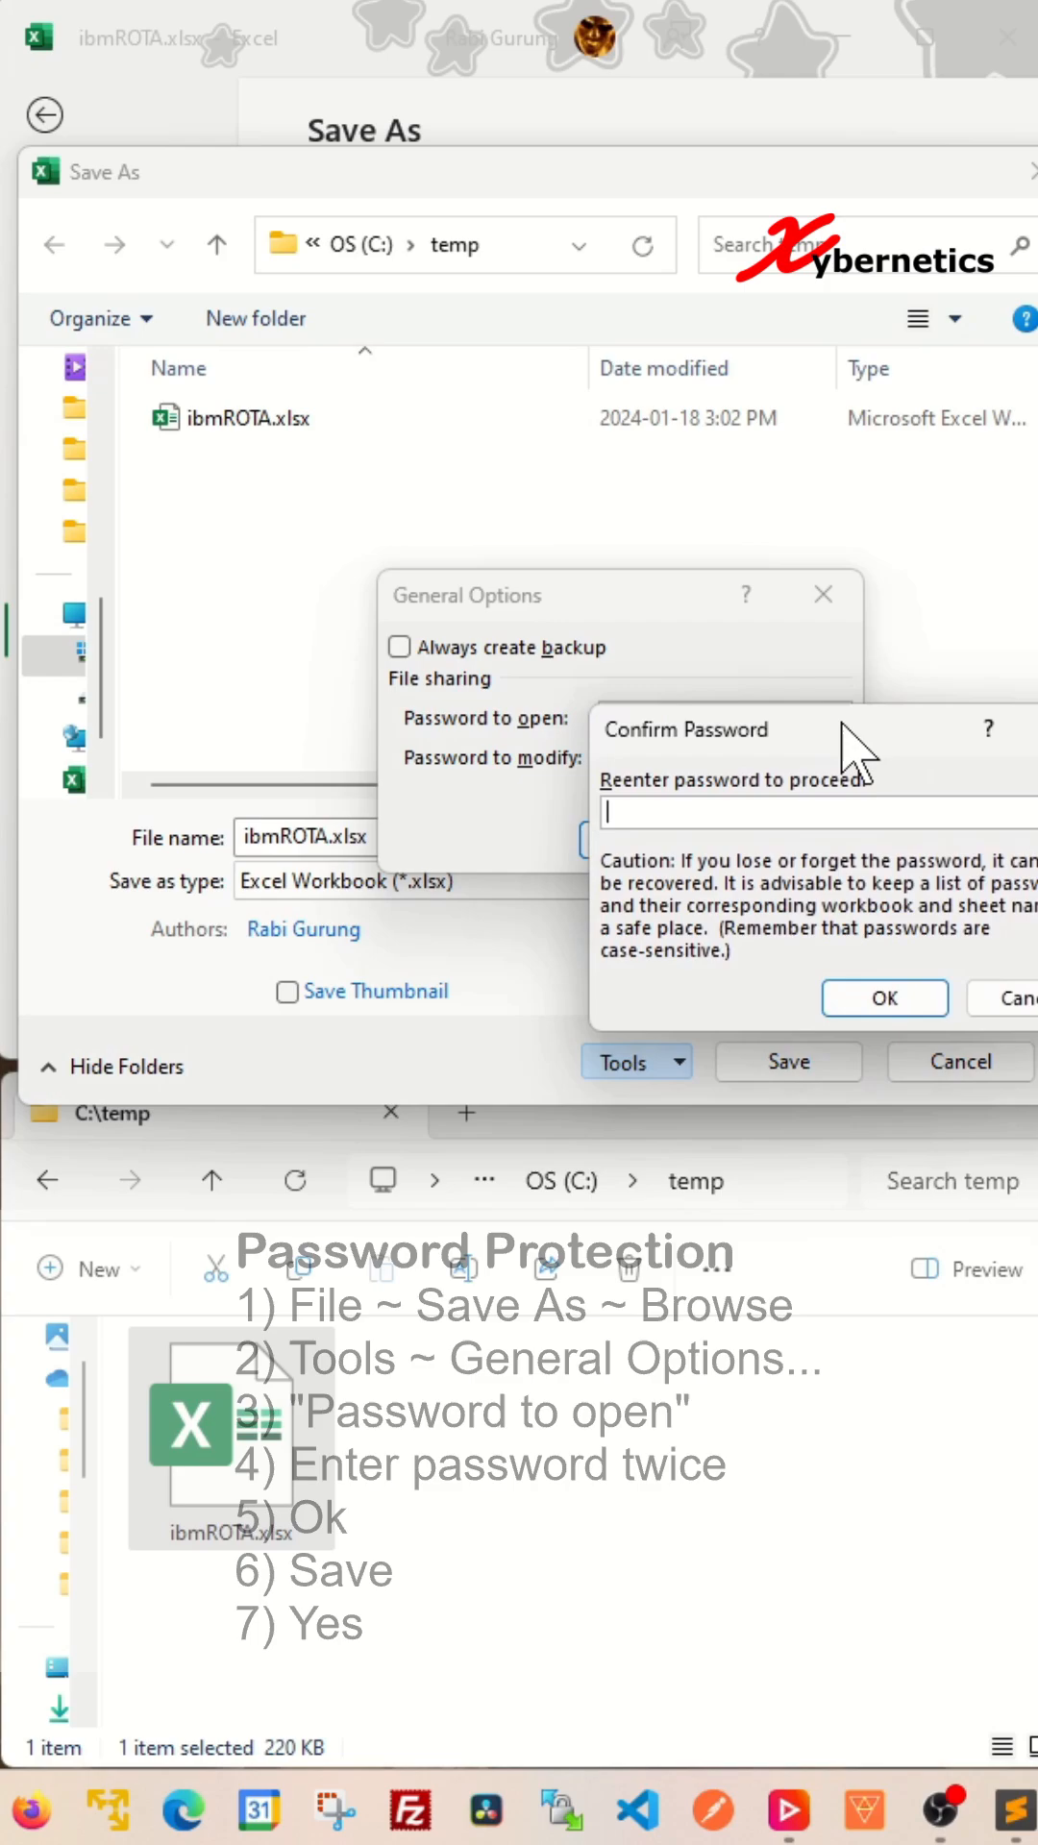
pyautogui.write('●●●')
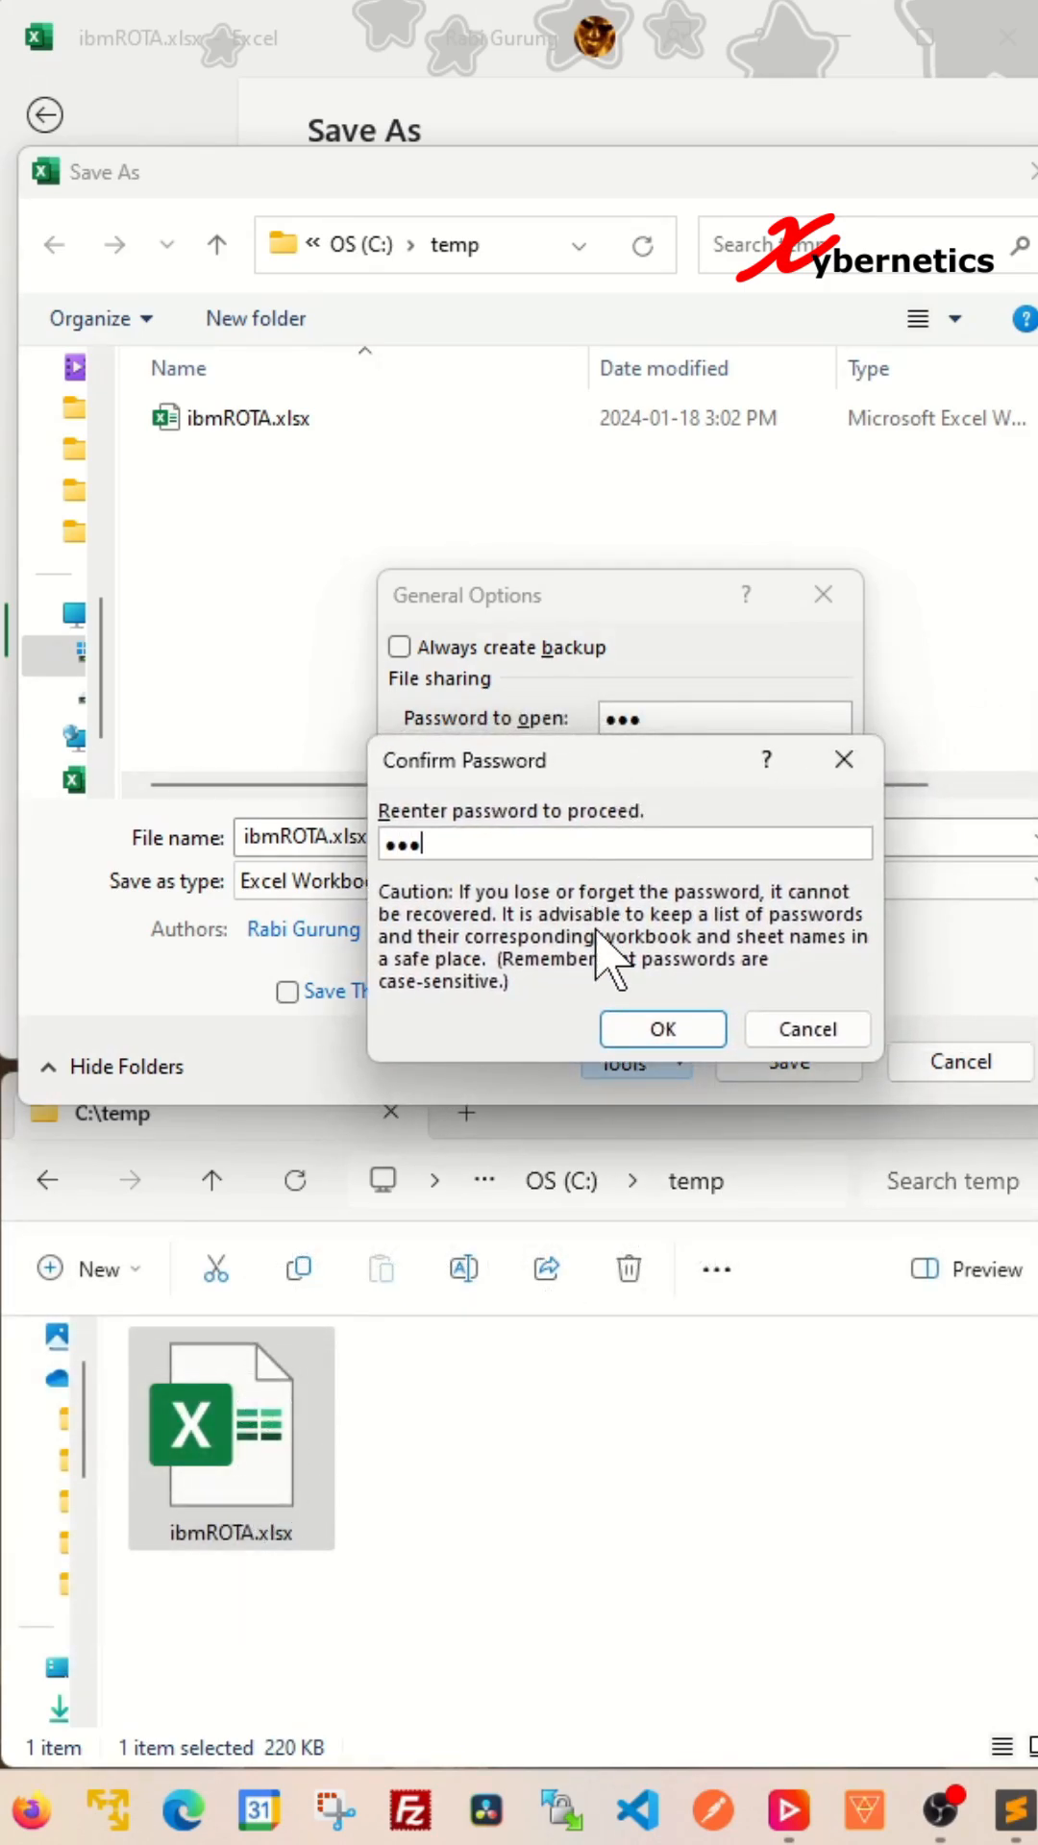
pyautogui.click(661, 1026)
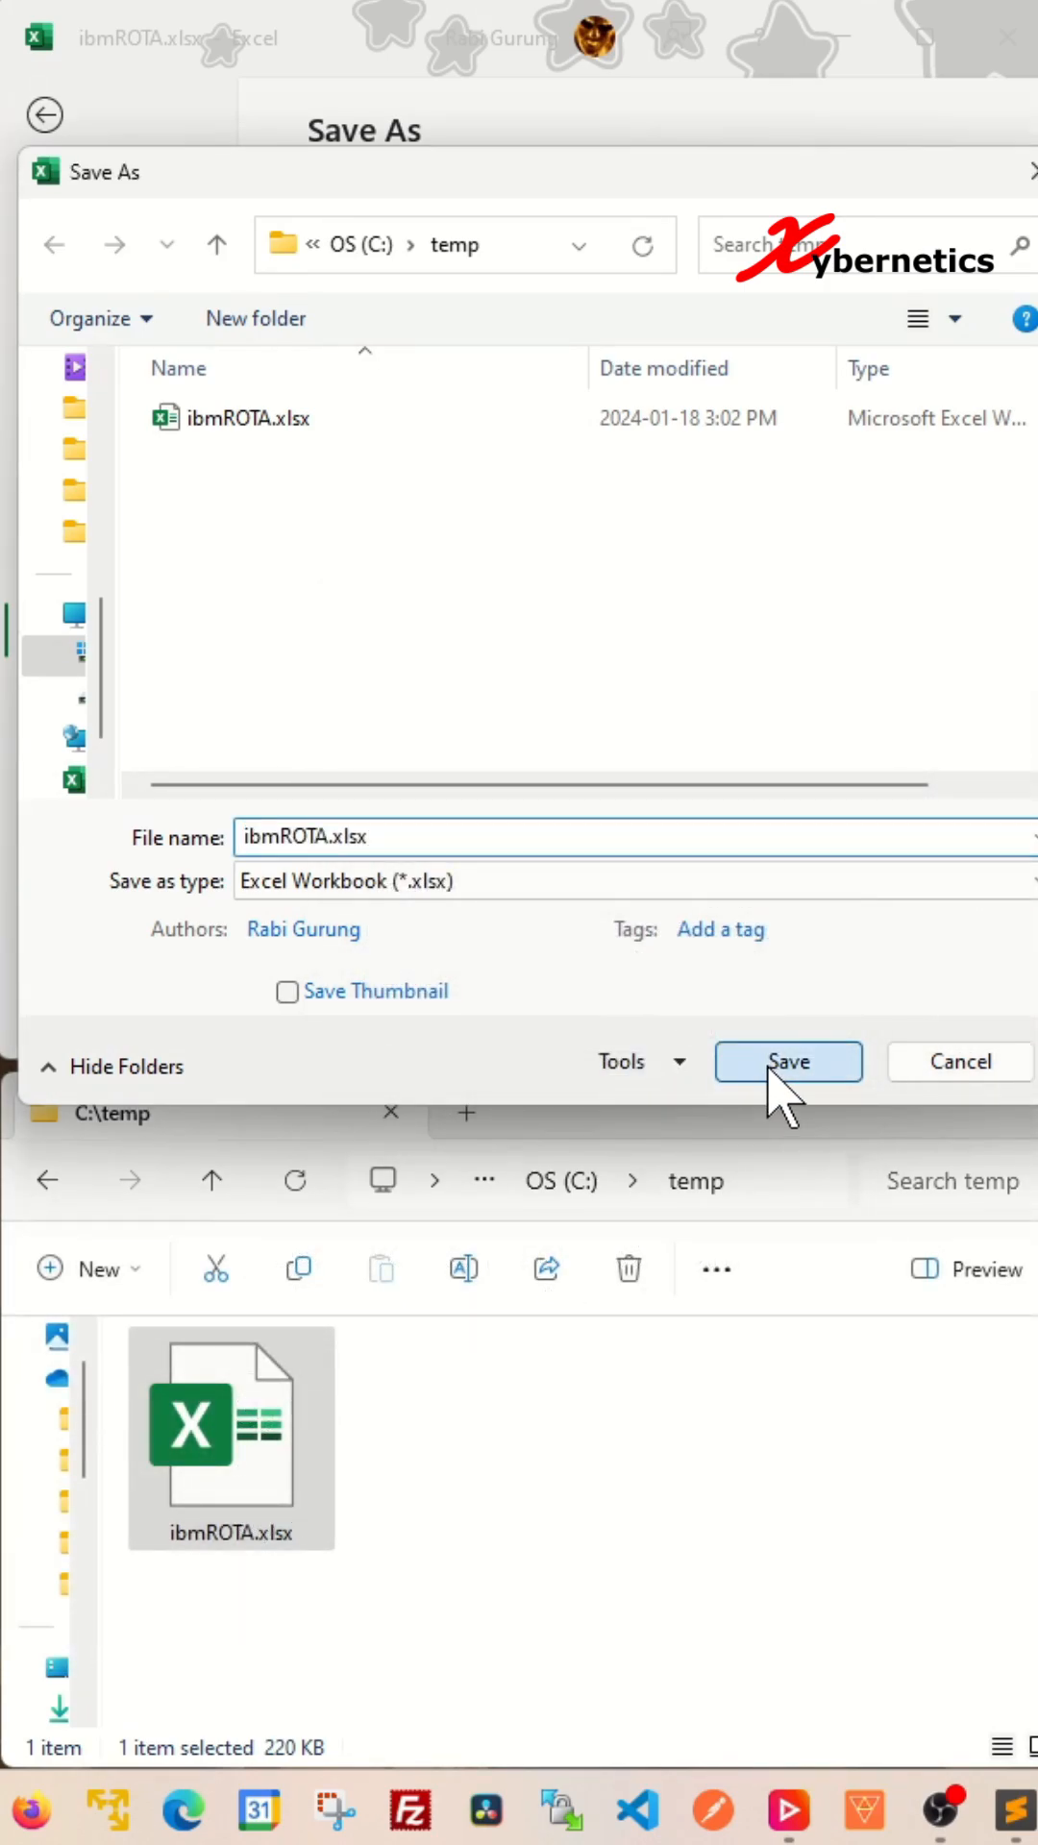
# Save the protected ibmROTA.xlsx, verify reopening prompts for a password, and close without saving
pyautogui.click(786, 1061)
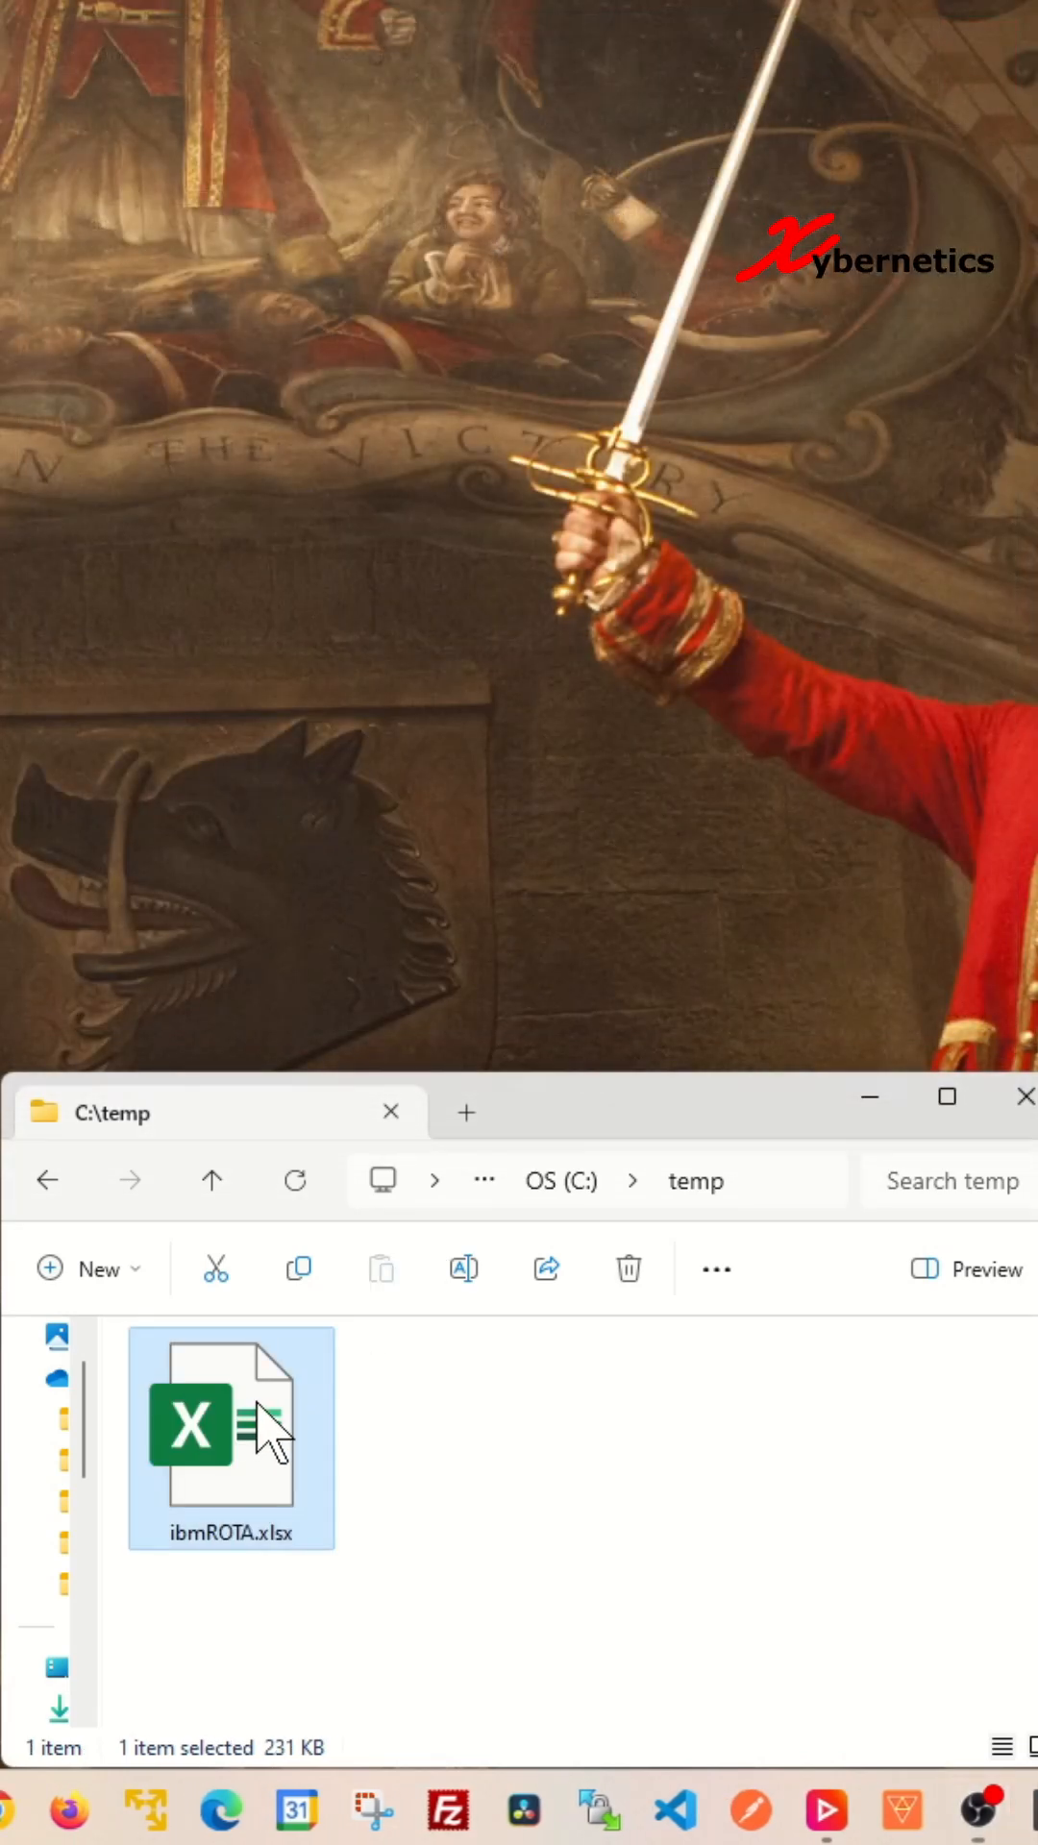
pyautogui.doubleClick(230, 1421)
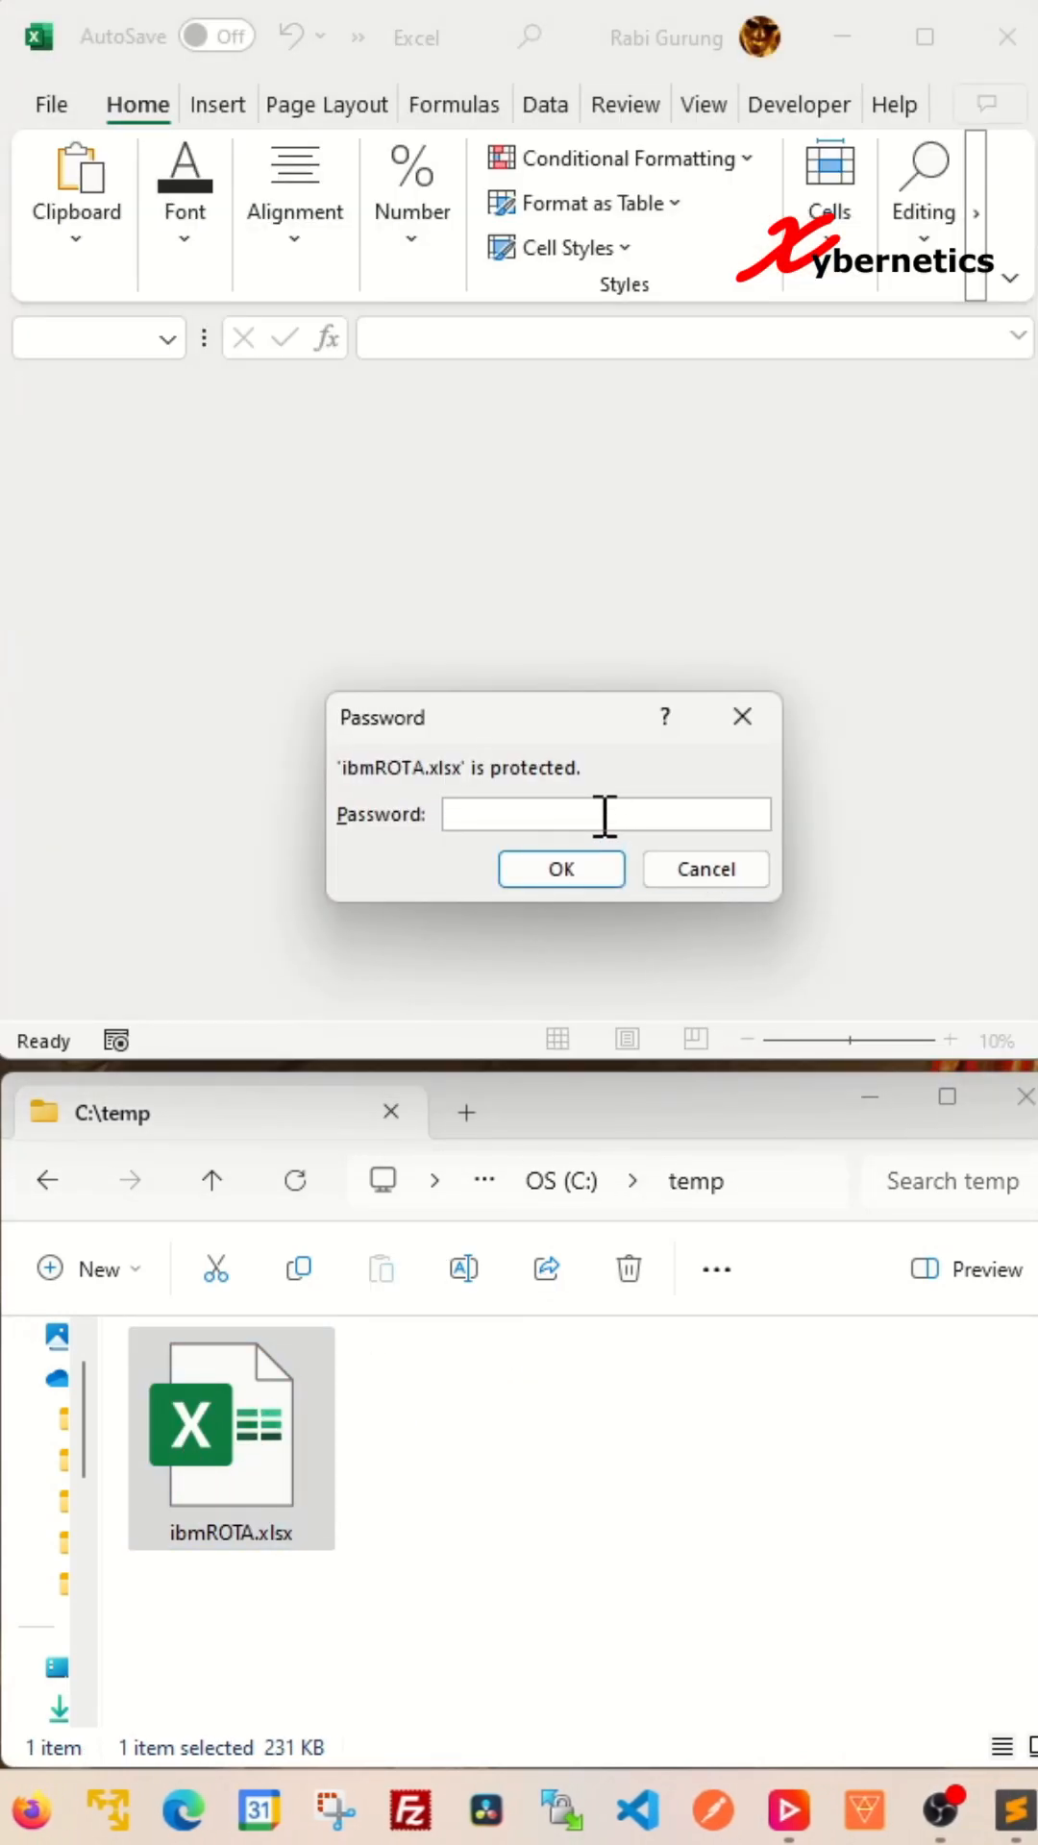
pyautogui.click(559, 869)
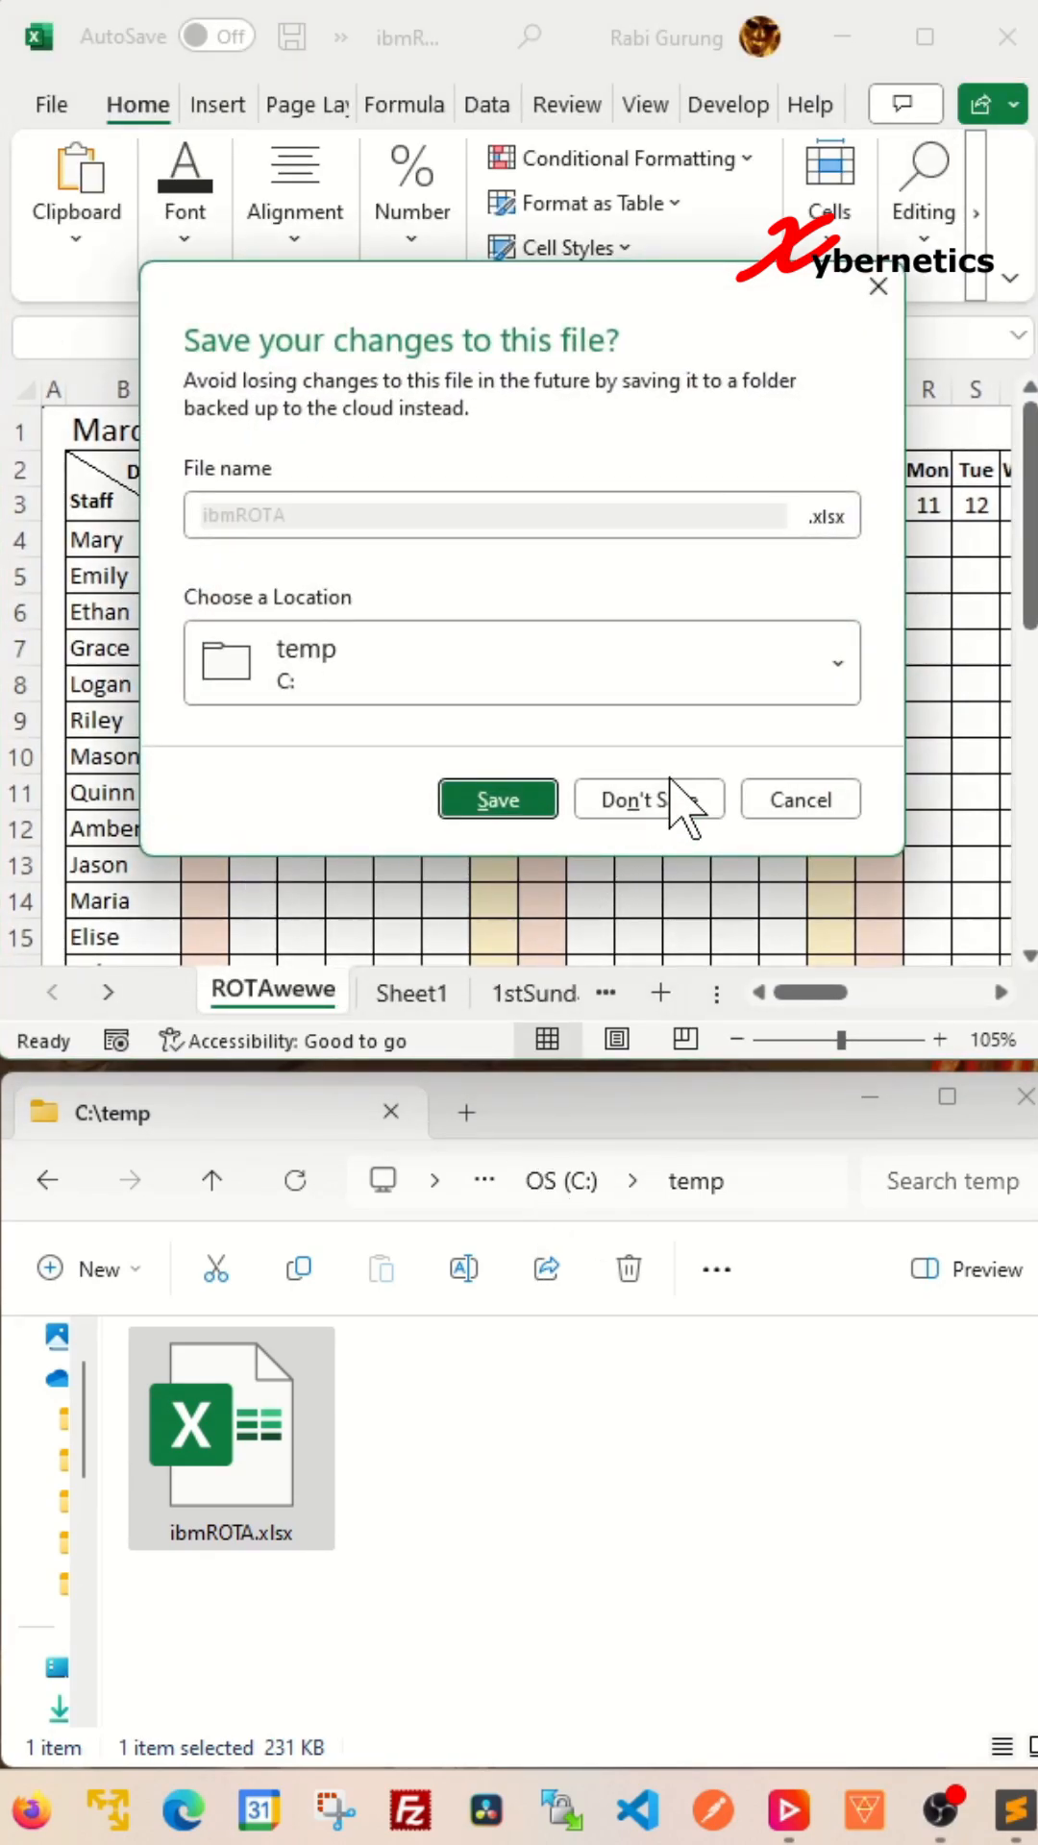
pyautogui.click(496, 799)
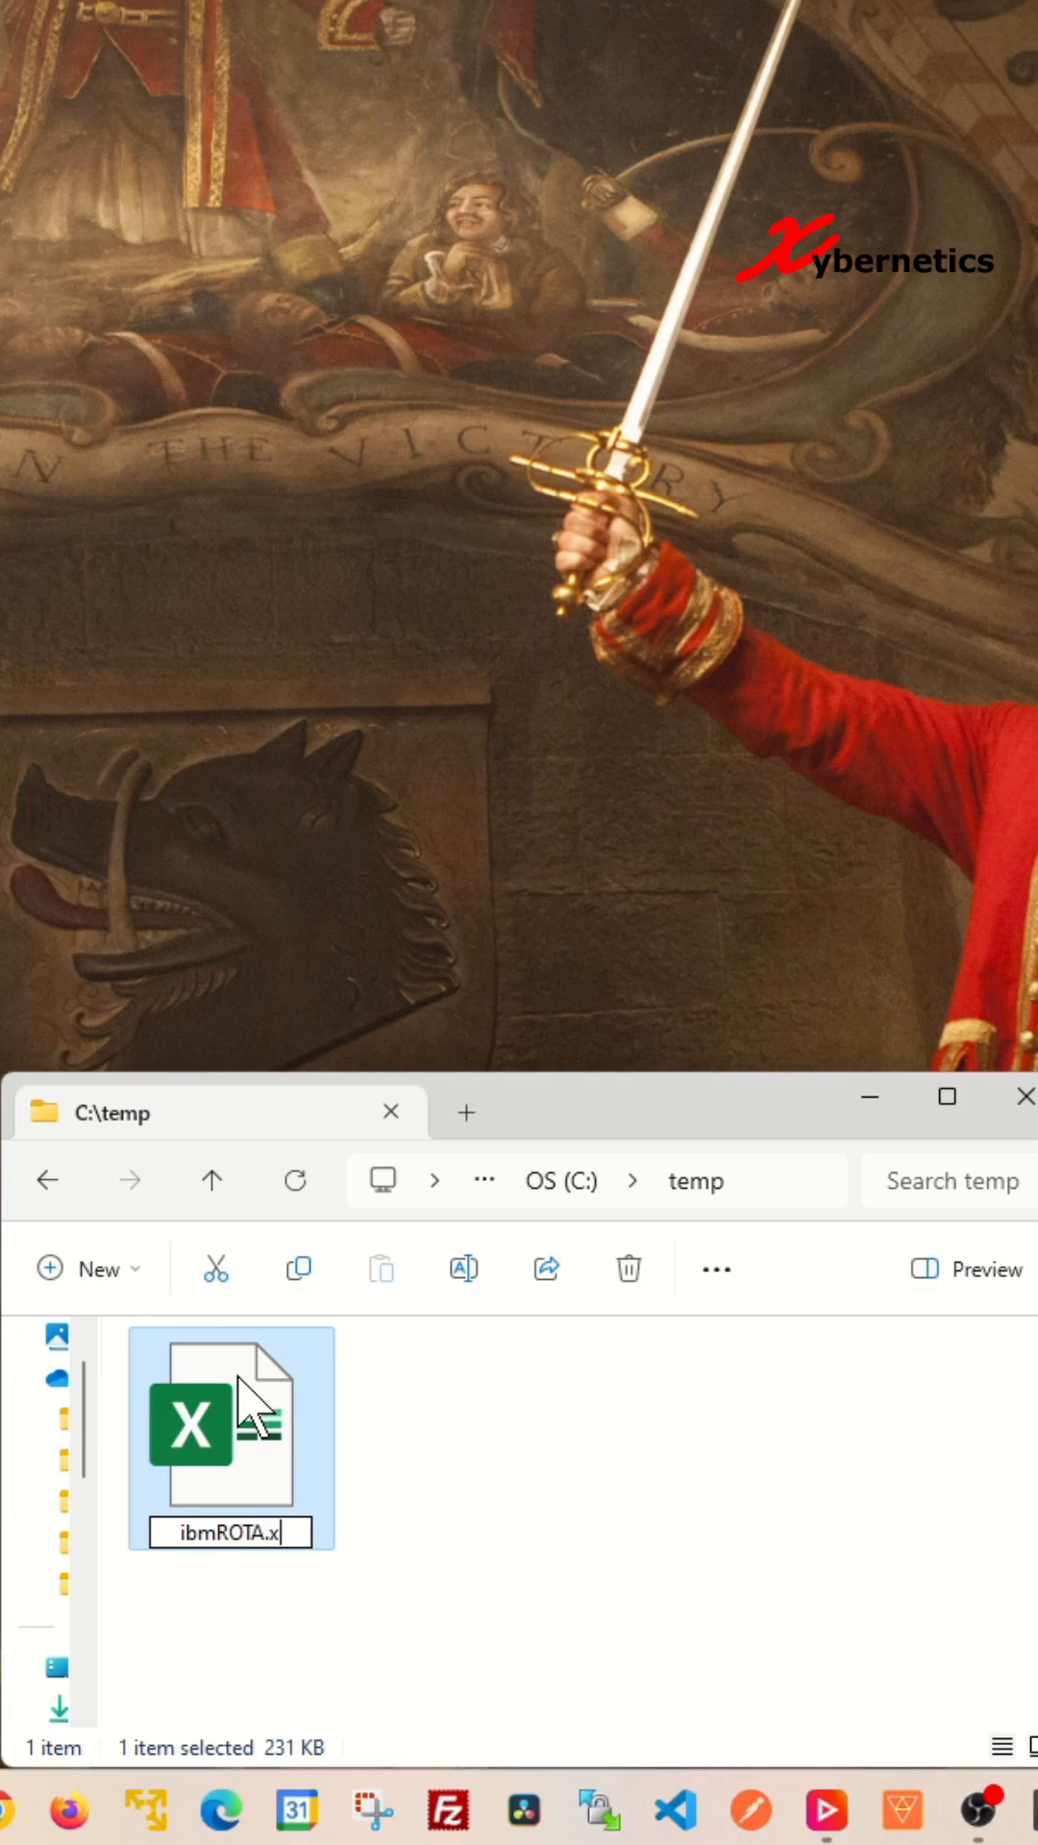
# Rename the file to ibmROTA.zip, attempt to open it, and dismiss the invalid compressed folder error
pyautogui.write('zip')
pyautogui.press('Enter')
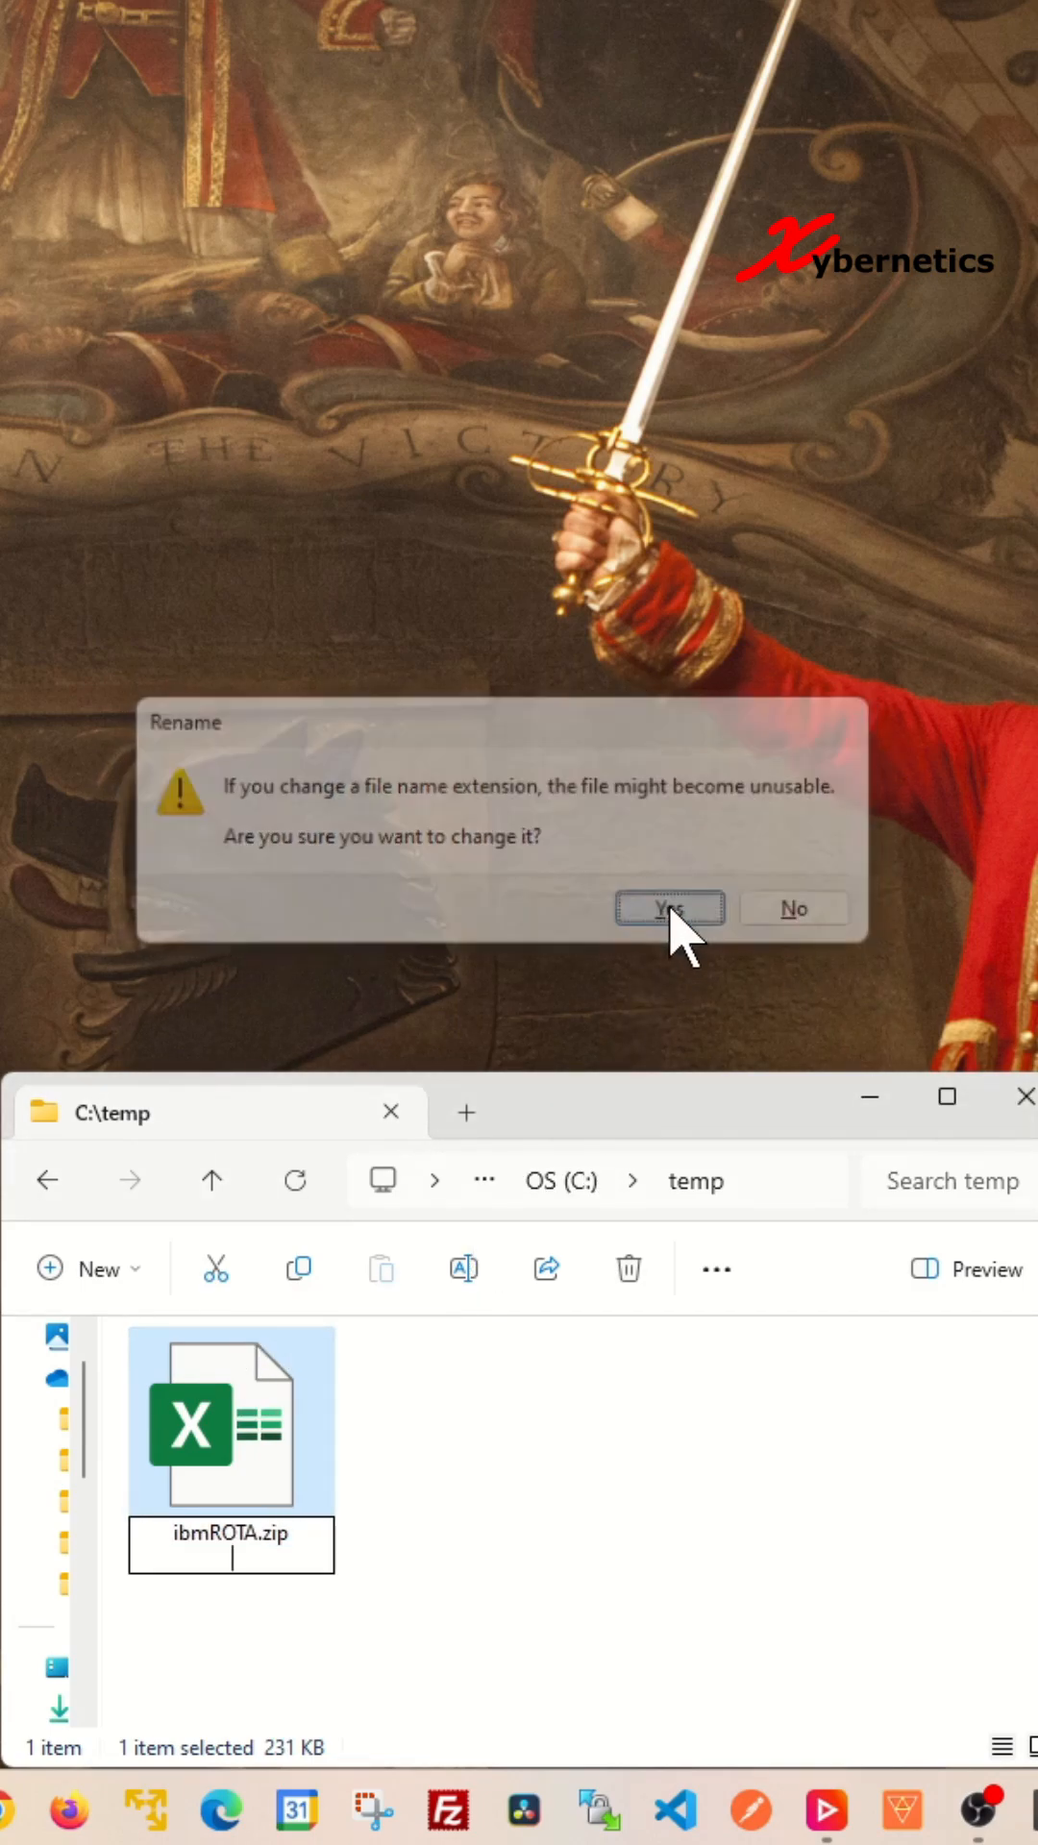
pyautogui.click(669, 907)
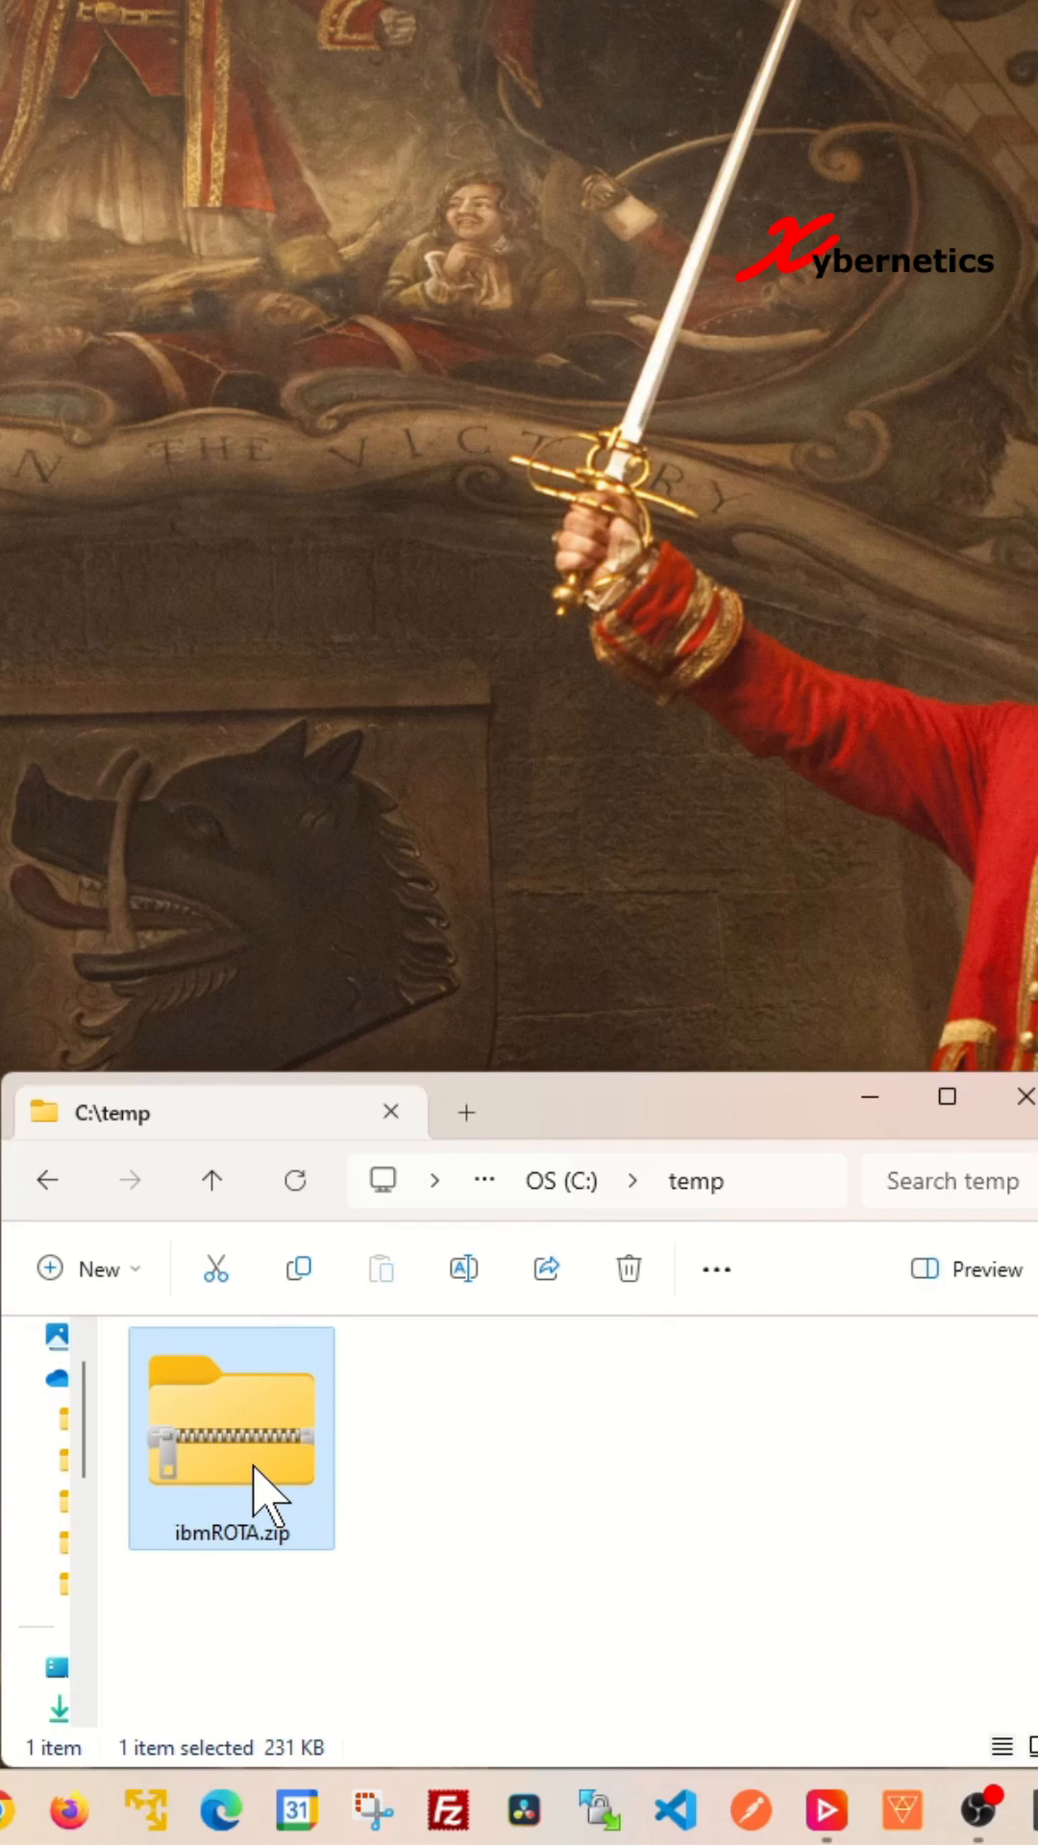
pyautogui.doubleClick(231, 1437)
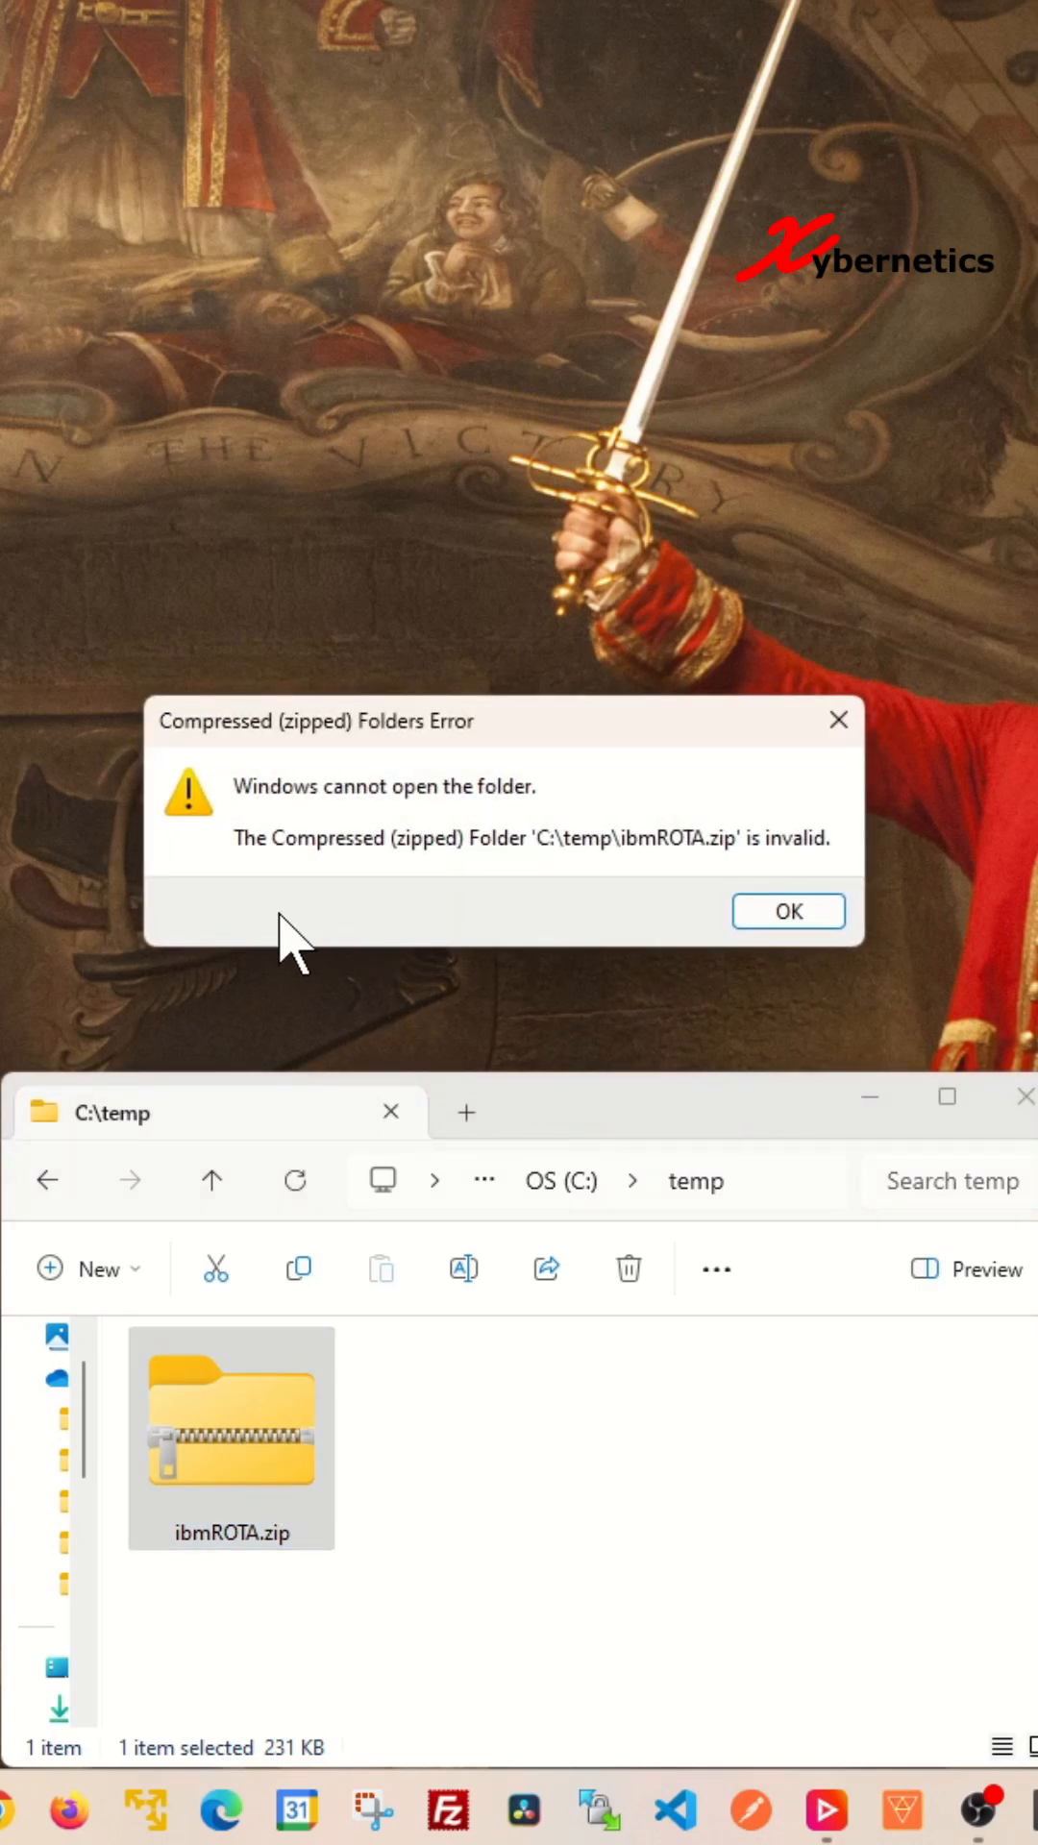
pyautogui.click(786, 911)
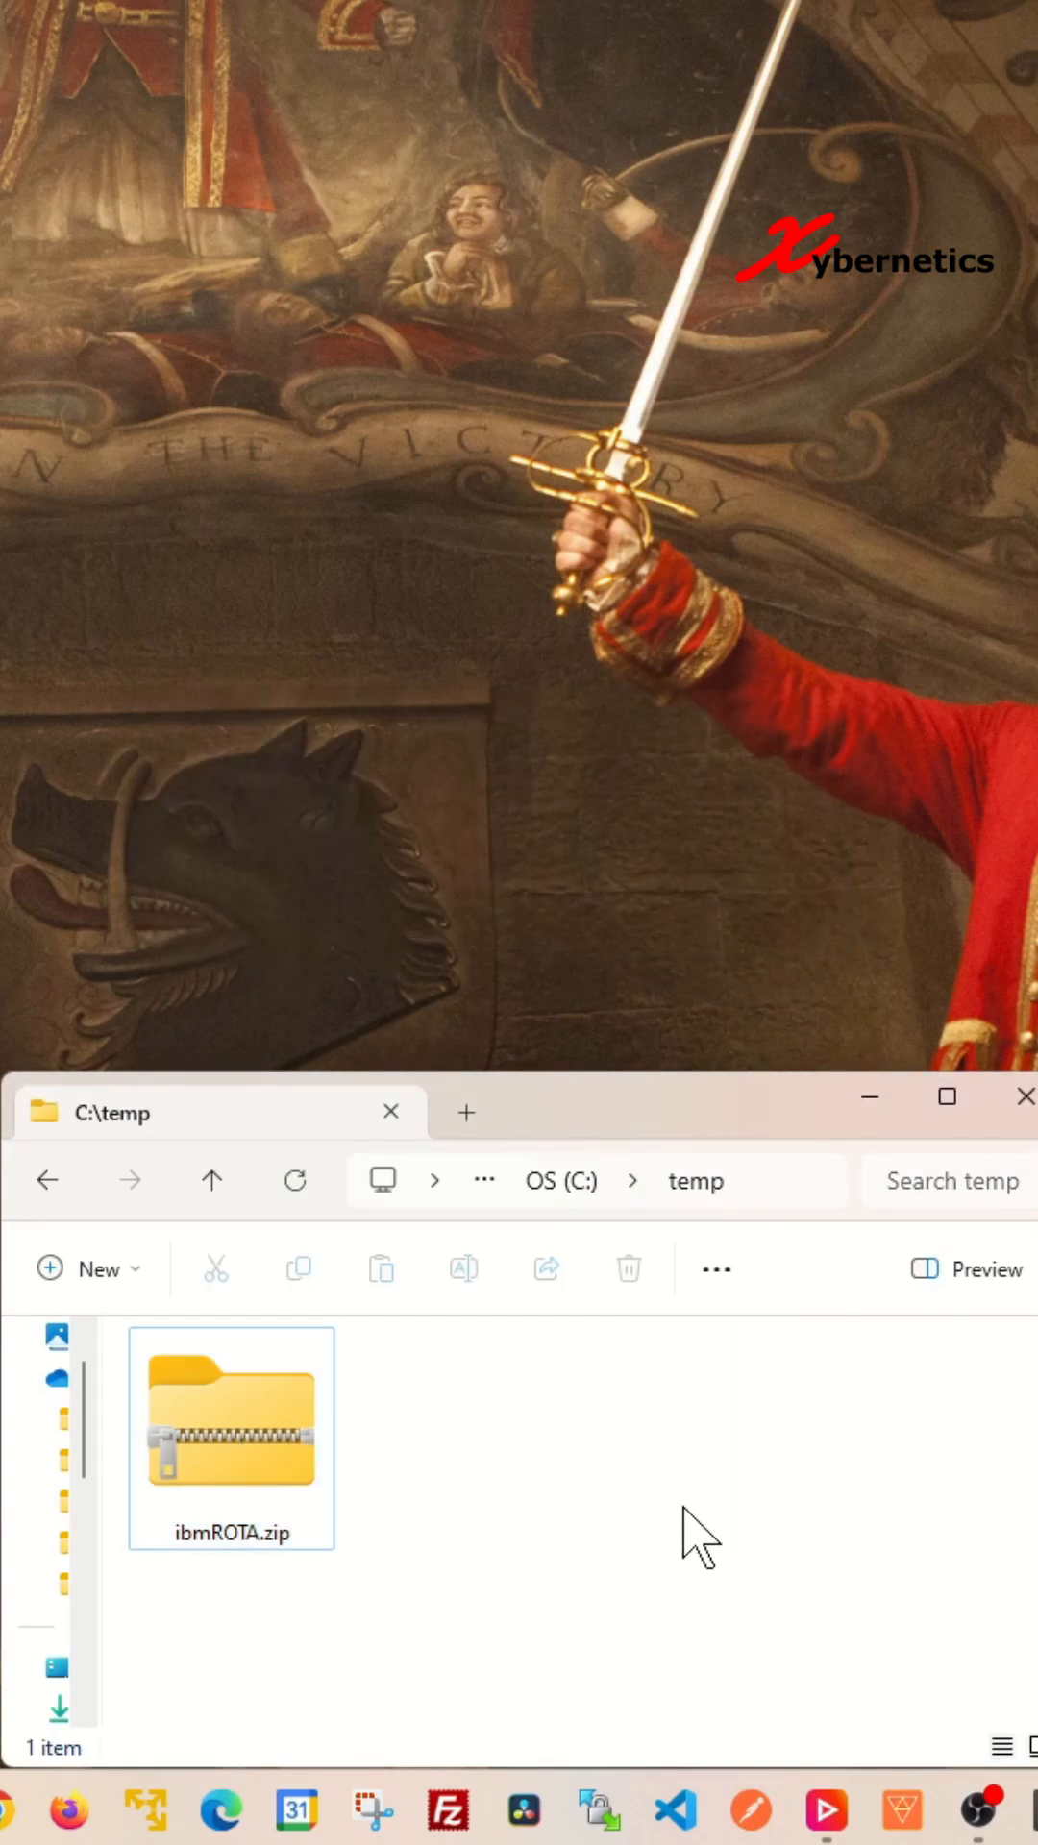